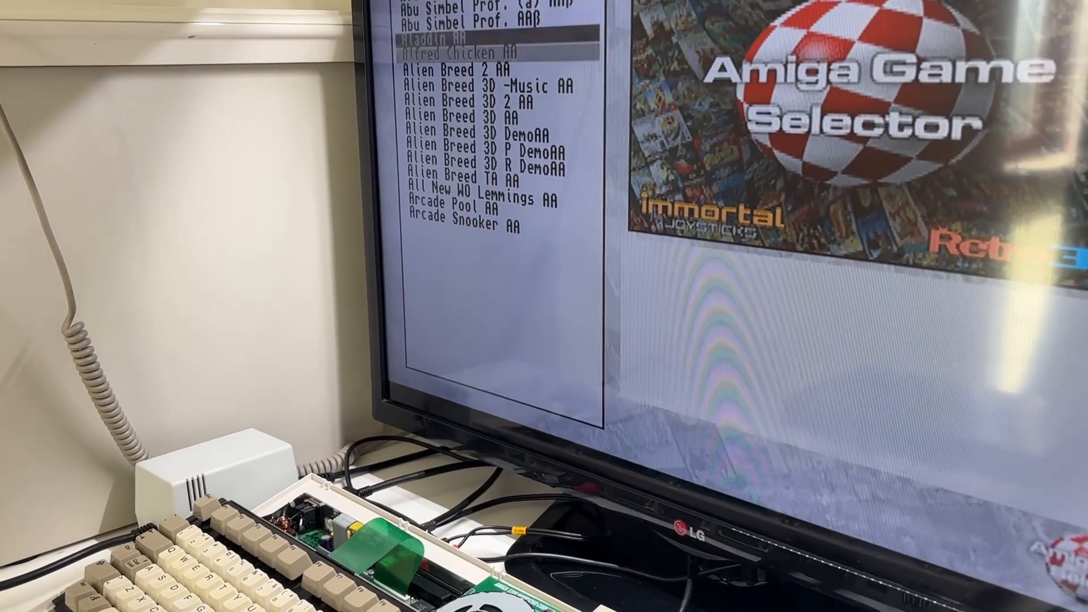
Step: Highlight 'Alien Breed 3D -Music AA' so its screenshot and 1995 Ocean Software details appear
key("down")
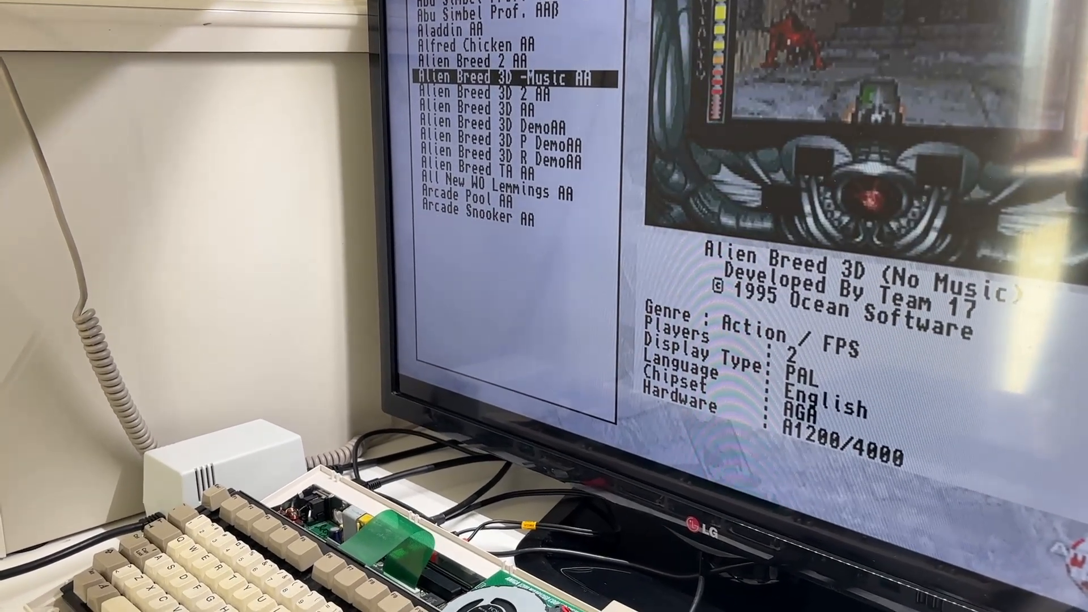